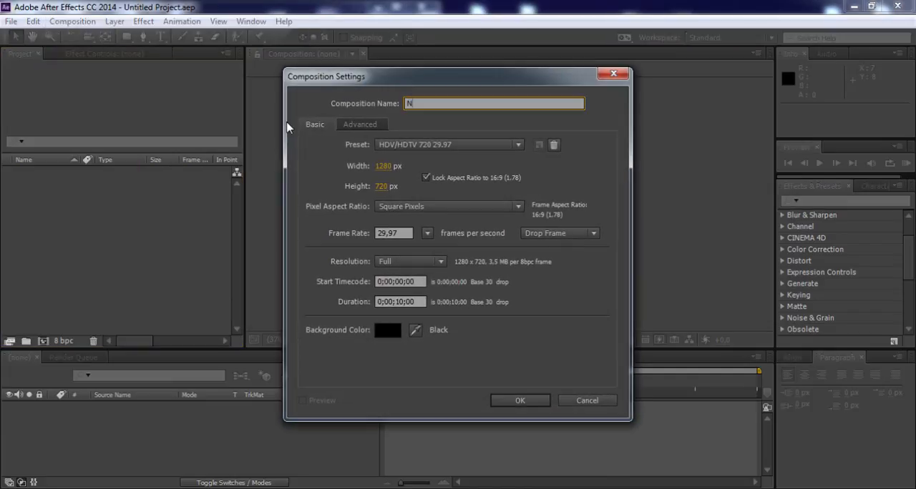
- Confirm the HDV 720 29.97 composition, then import the photo, LA.png and Music File.mp3
click(519, 401)
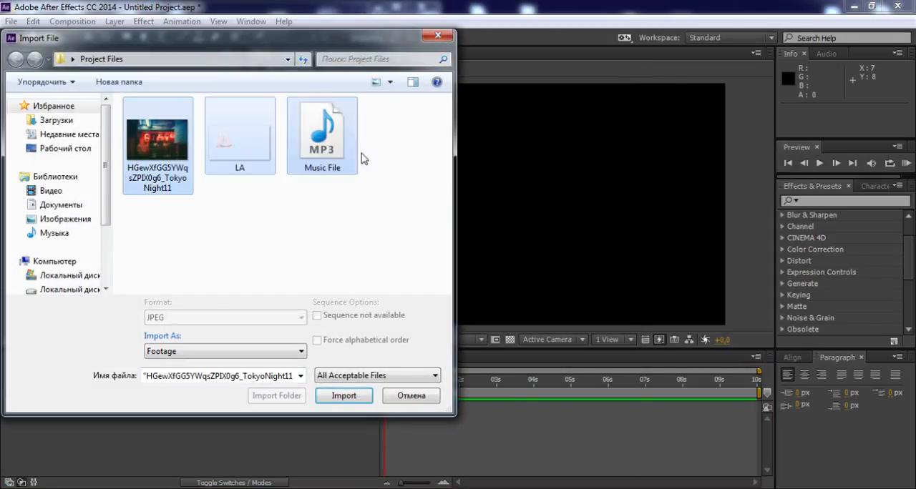
click(343, 395)
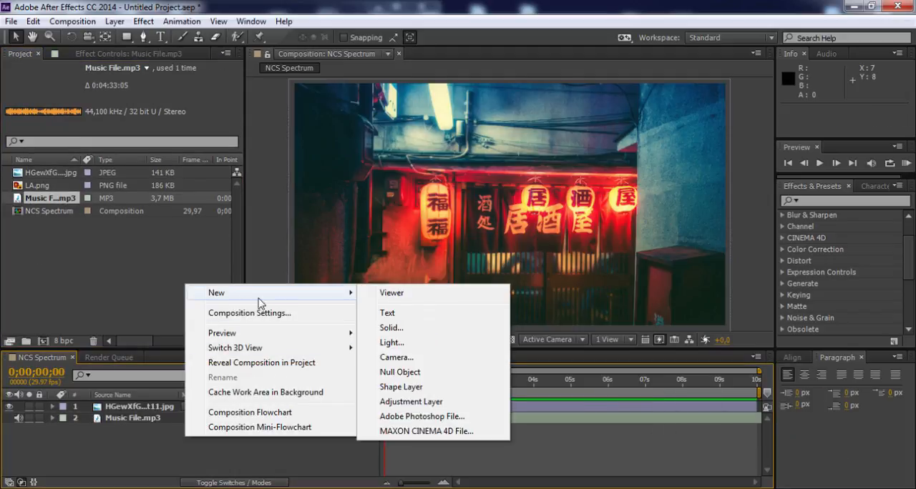
- Add a solid named Form carrying Trapcode Form, base grid 530 by 390 with 400 particles
click(391, 328)
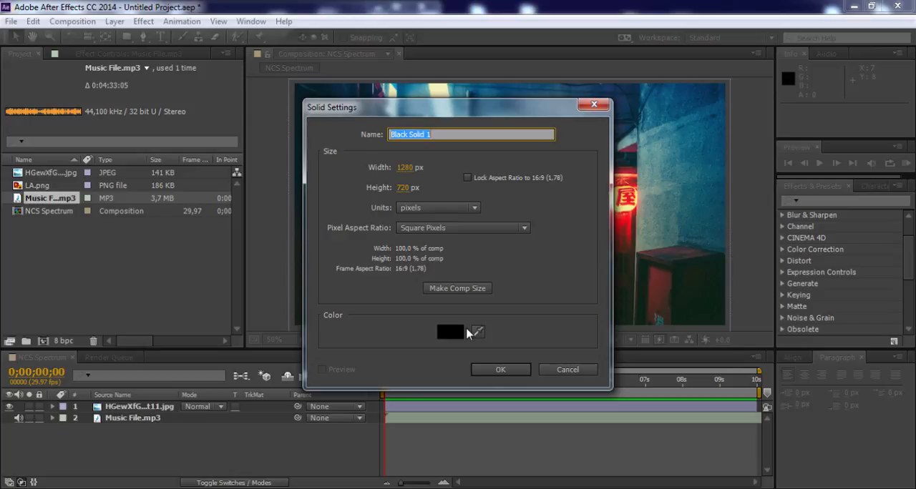
text(Form)
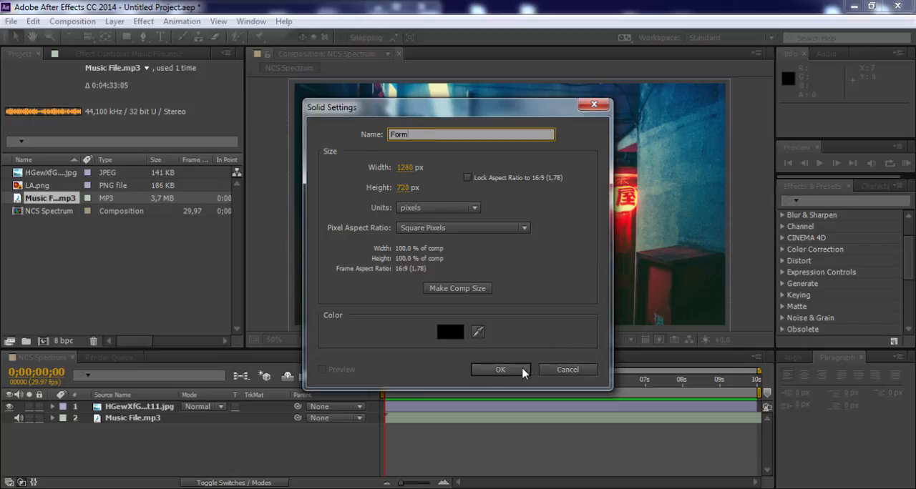
click(500, 370)
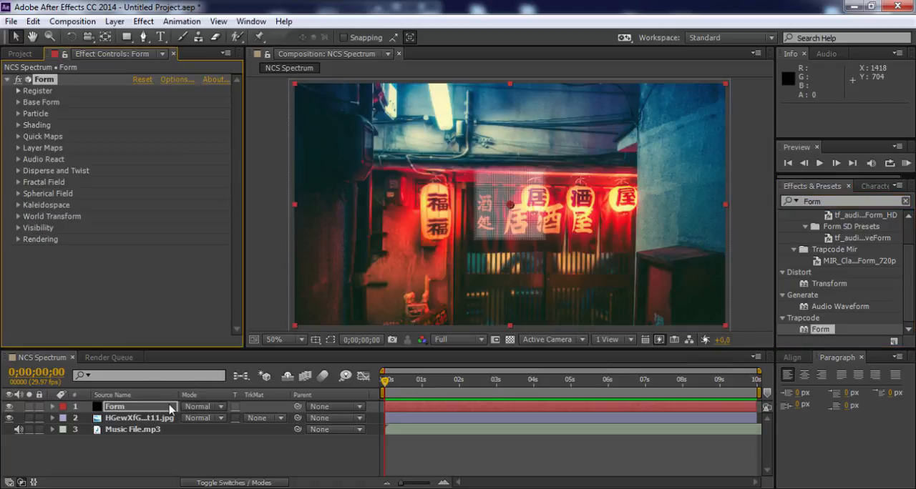
click(17, 102)
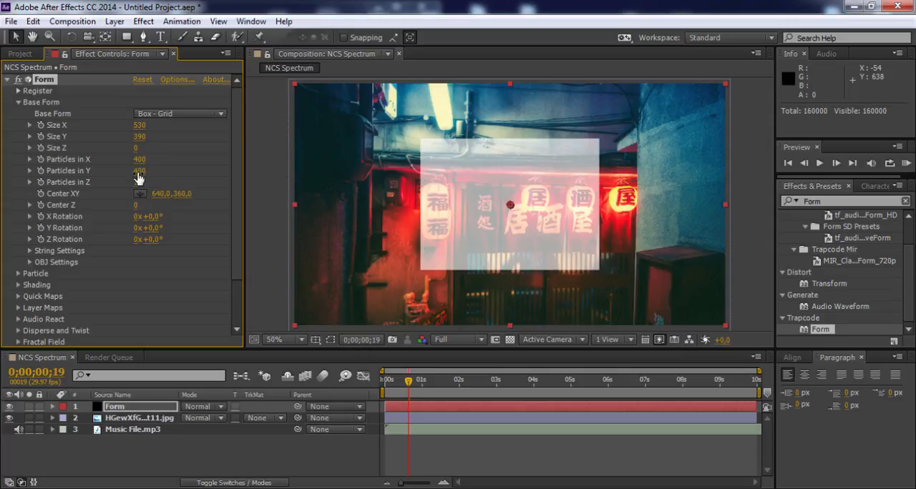
- Change Form's particle colour to green 1EFF00
click(18, 101)
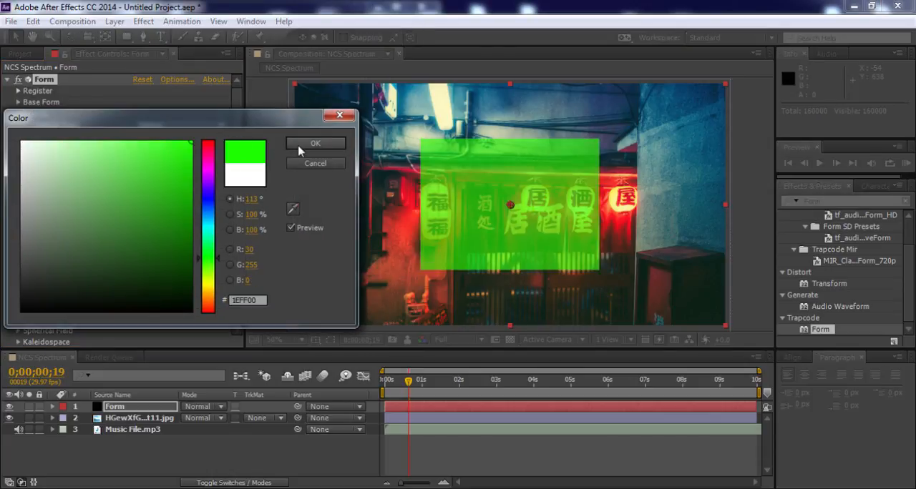
click(315, 143)
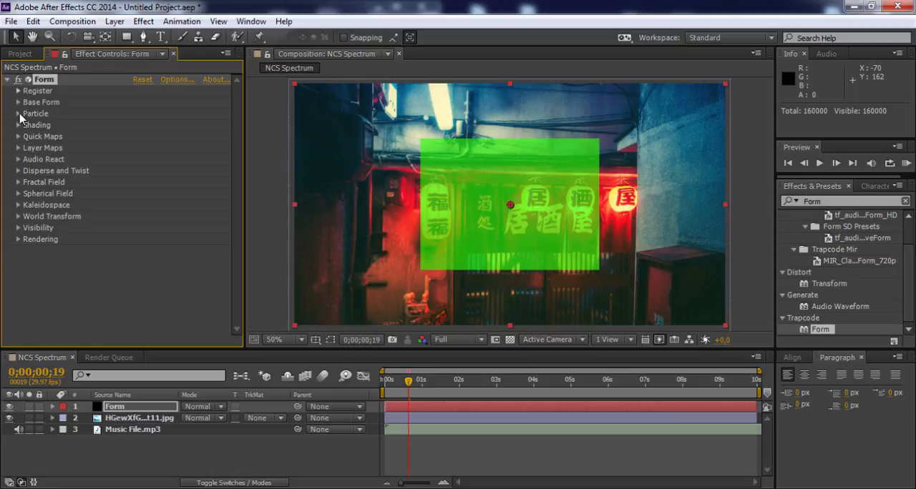
- Set Audio React's audio layer to Music File.mp3 and adjust Reactor 1 width
click(179, 170)
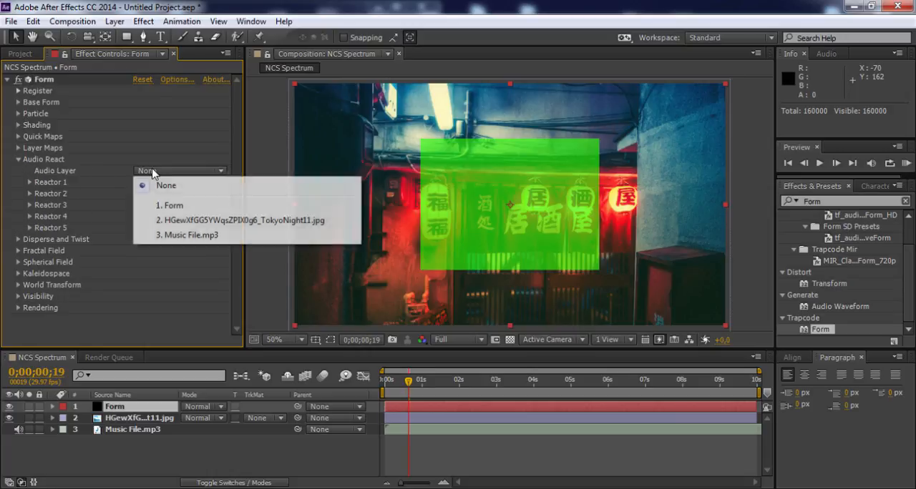
click(191, 235)
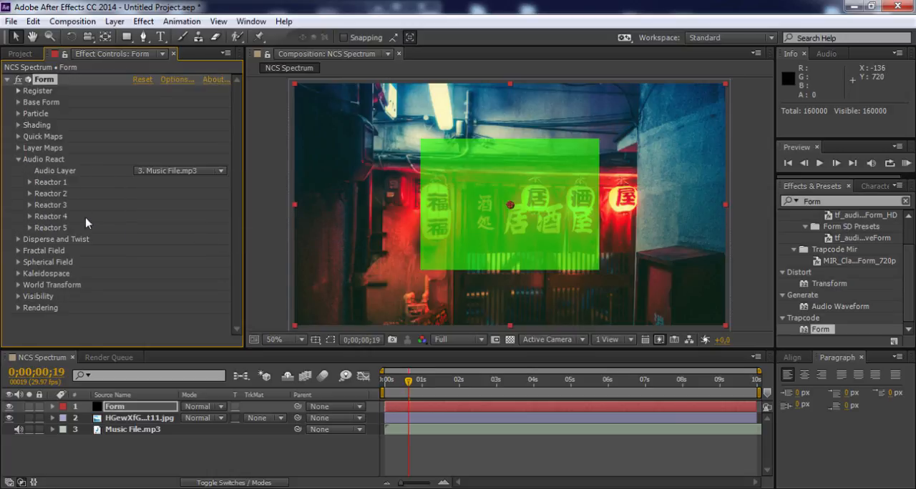
click(18, 182)
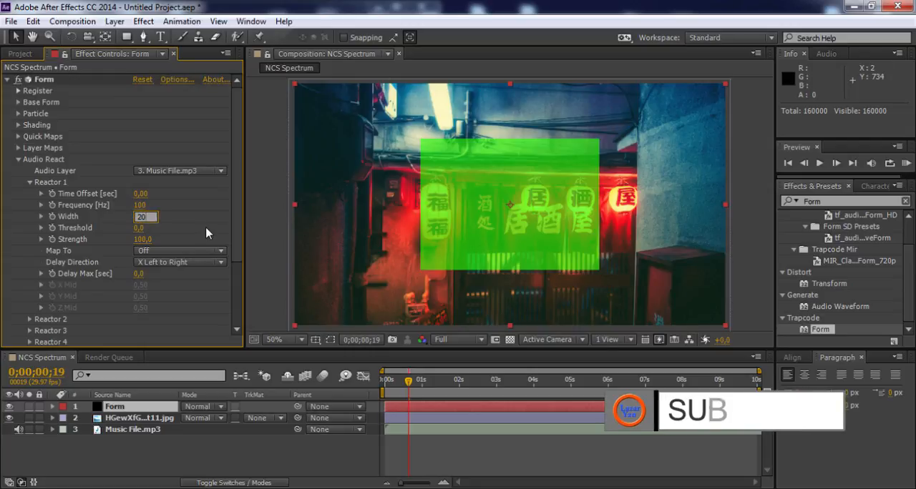
click(179, 250)
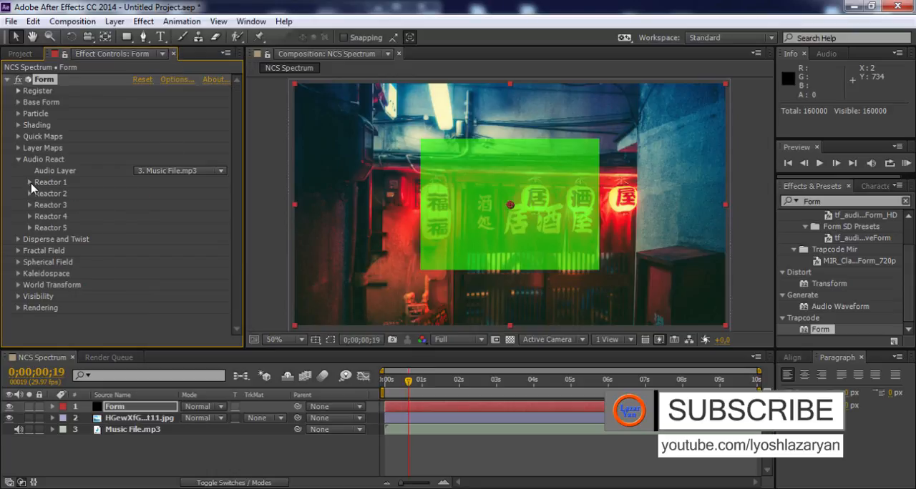
- Give Reactor 2 width 45 and strength 20, mapped to Sphere 1 Size
click(32, 194)
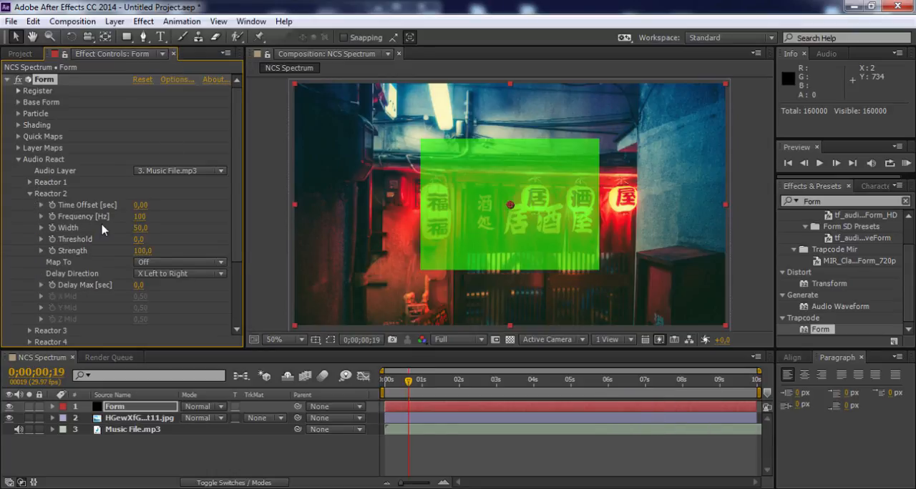
click(139, 228)
text(45)
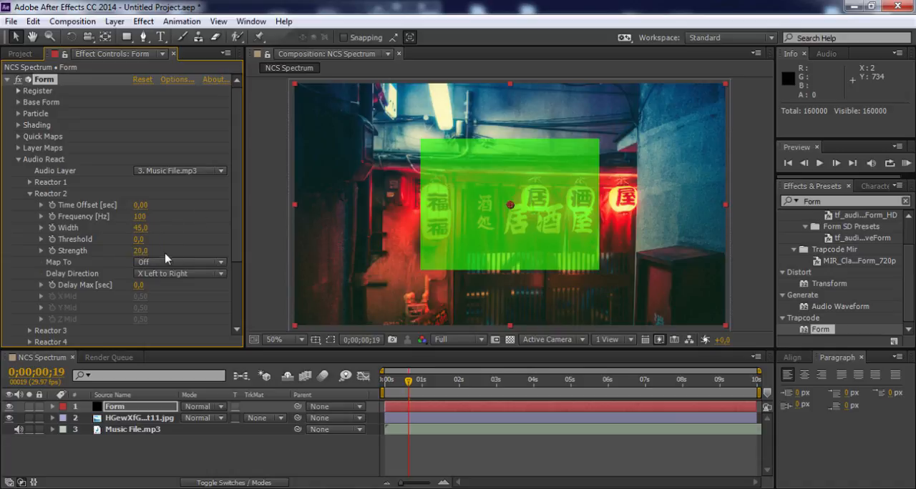
click(179, 262)
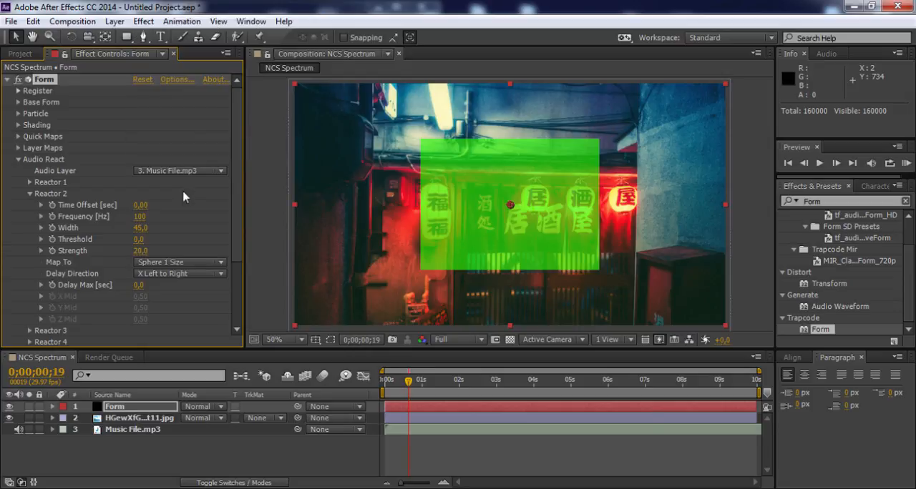
click(18, 159)
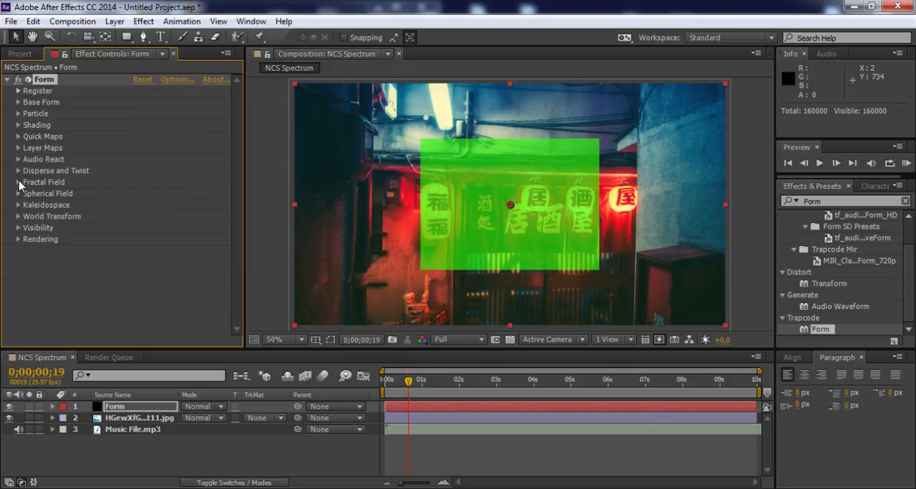
- Set Fractal Field Displace 50, Flow Y -167 and Flow Evolution 95
click(17, 182)
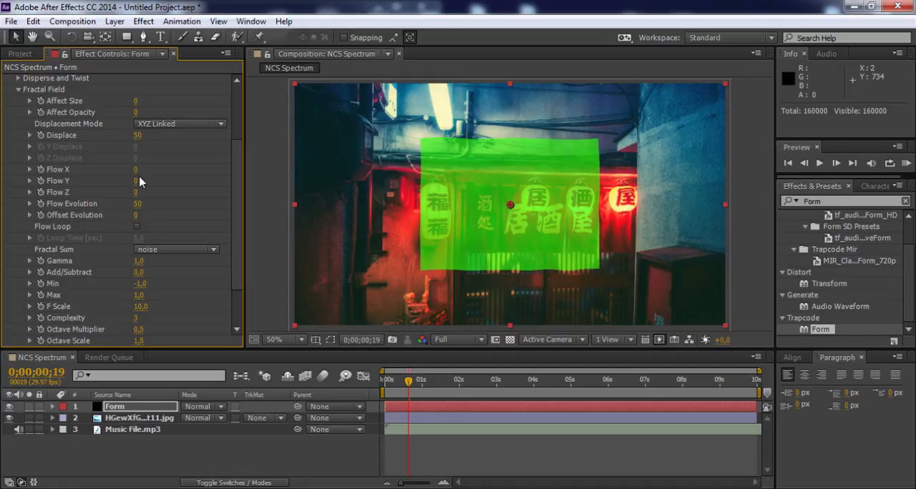
double_click(135, 170)
text(-167)
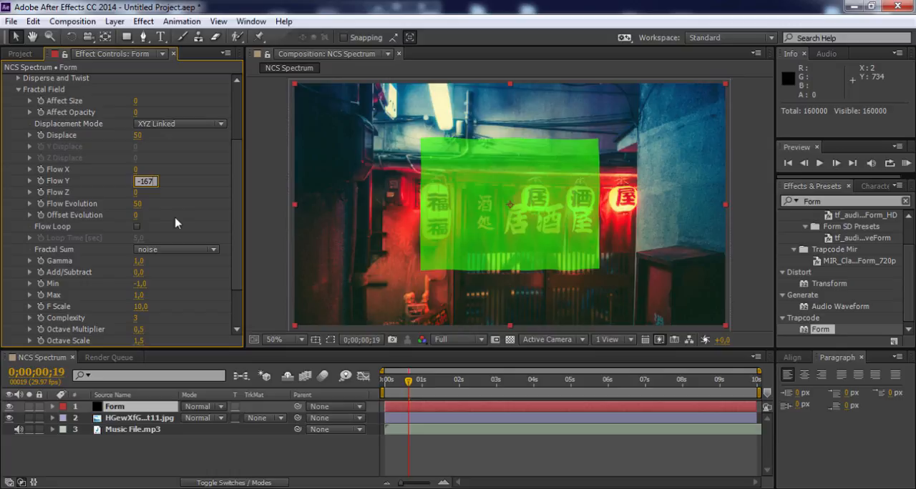
click(145, 204)
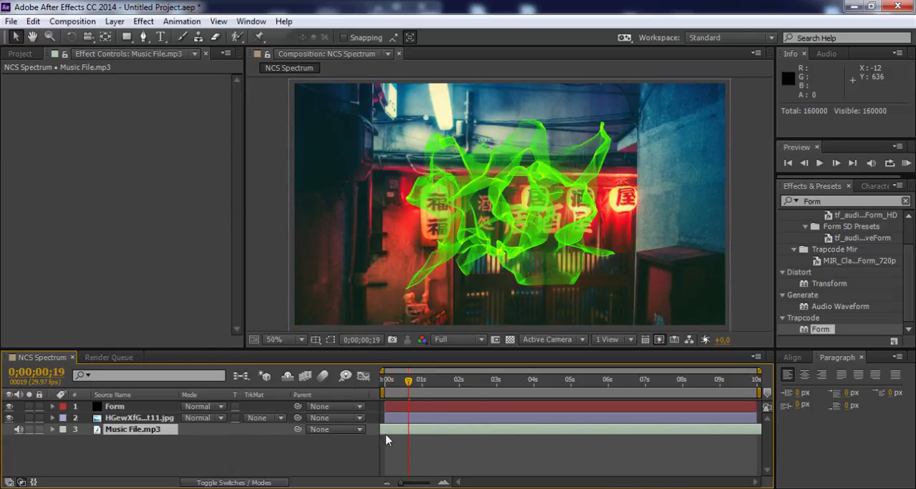
click(114, 407)
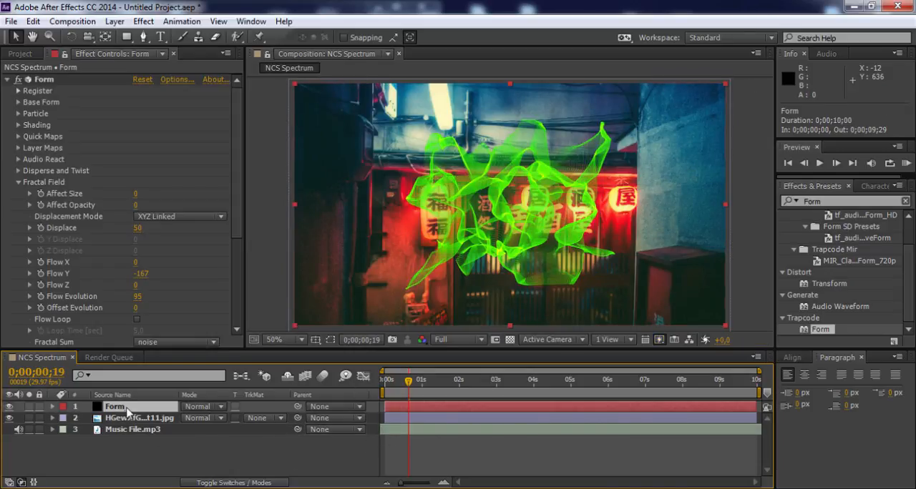
click(18, 182)
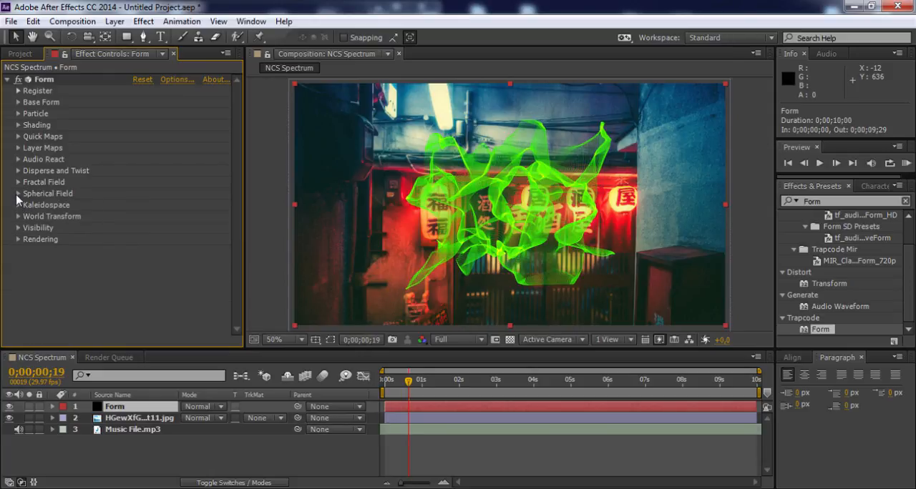
- Adjust Sphere 1 strength and radius, then set World Transform Scale 60 and X Offset
click(17, 194)
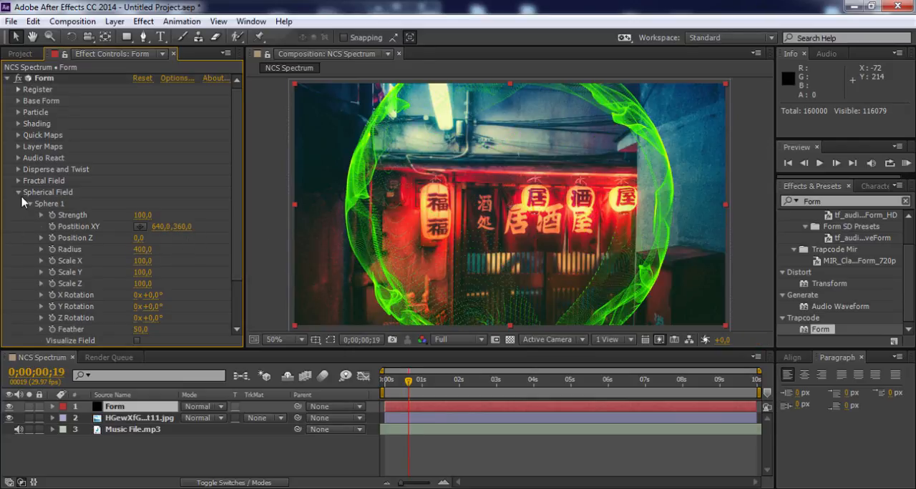
click(17, 192)
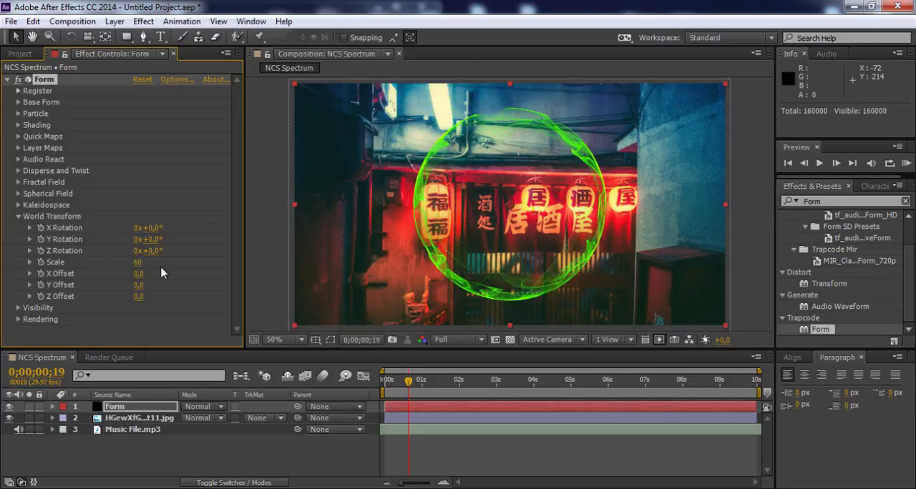
click(138, 274)
text(260)
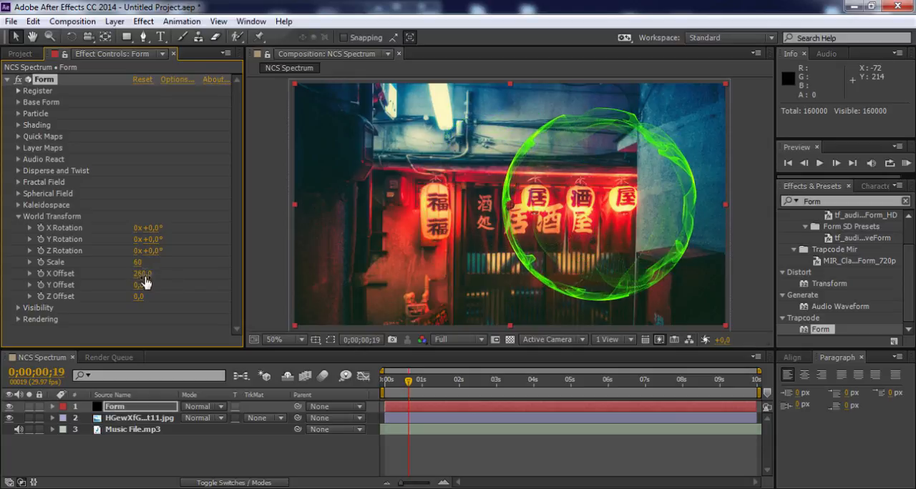
click(20, 54)
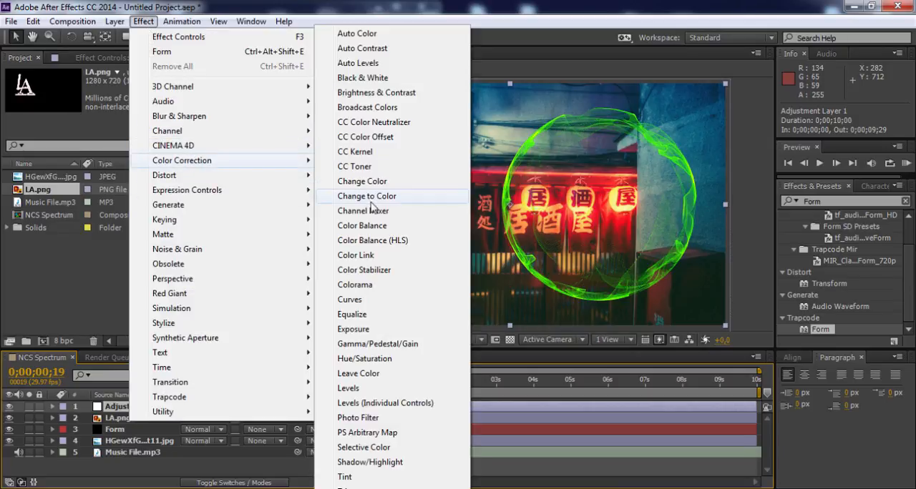
- Apply an S-curve Curves grade on the adjustment layer and RAM Preview with sound
click(349, 299)
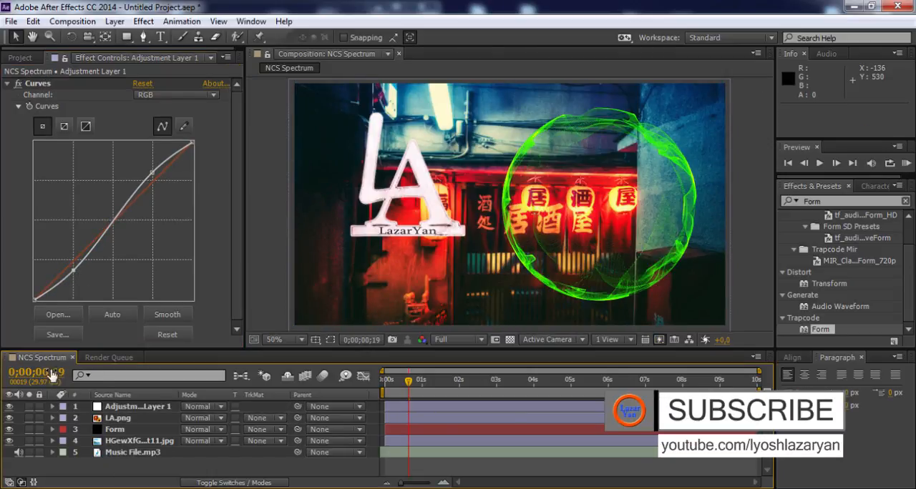
click(904, 163)
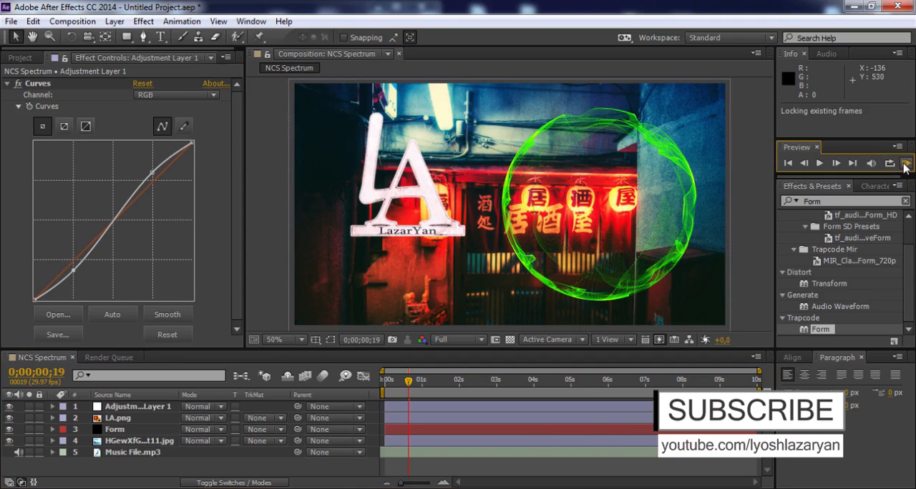